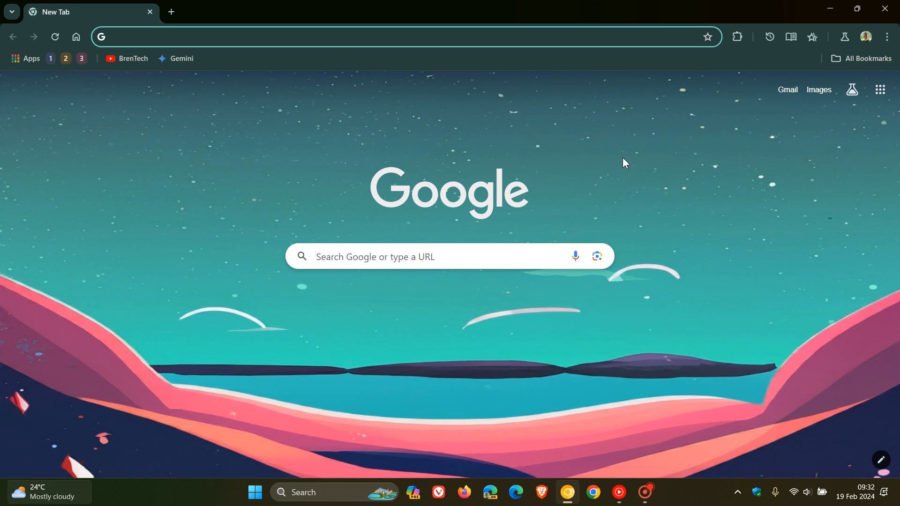
mouse_move(723, 269)
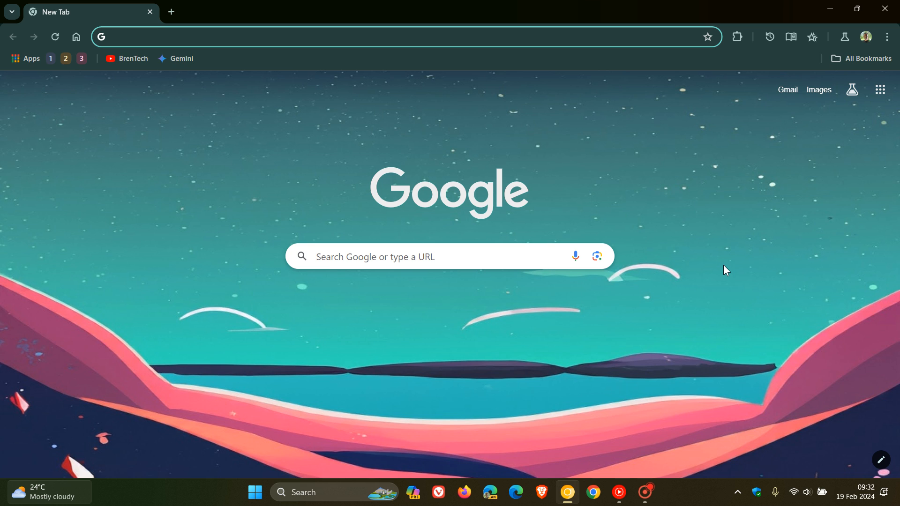
mouse_move(399, 204)
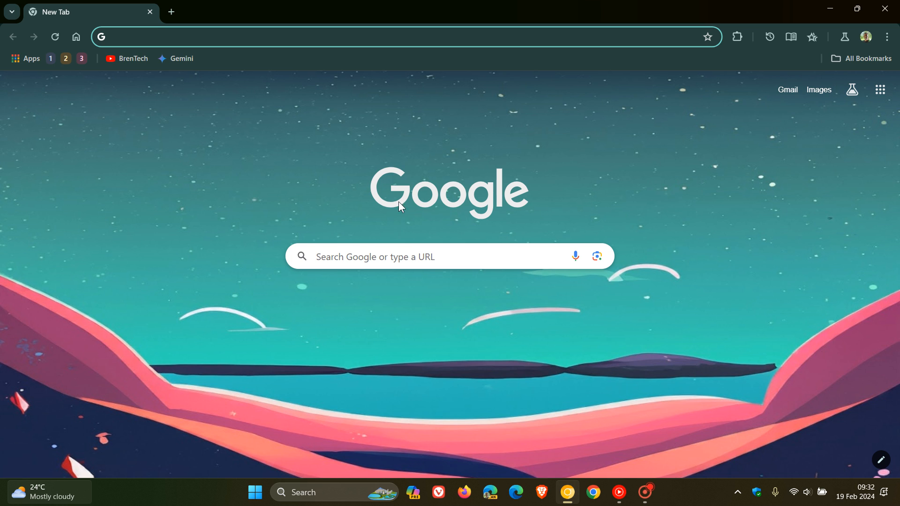
mouse_move(32, 69)
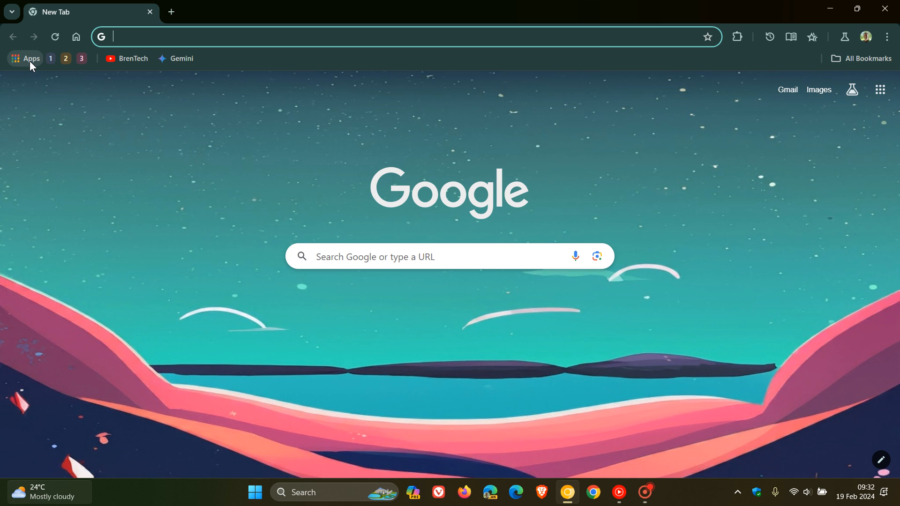
mouse_move(53, 123)
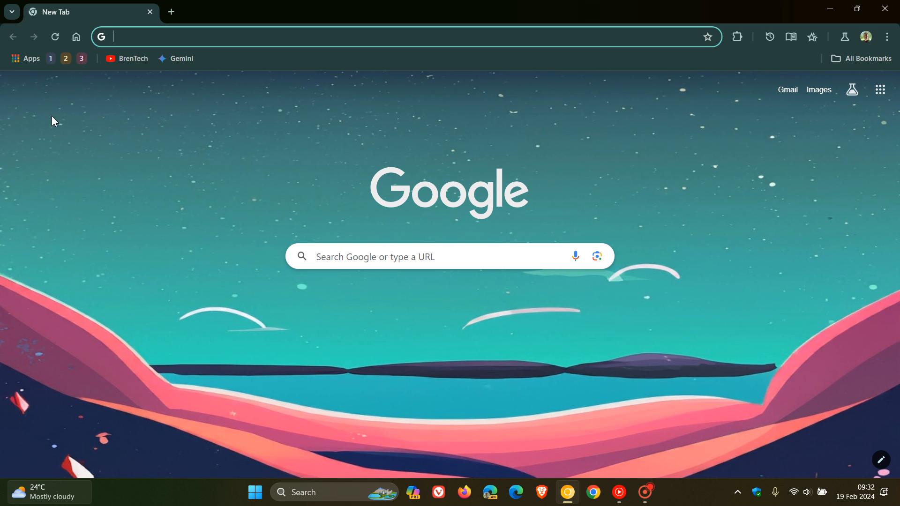
mouse_move(29, 59)
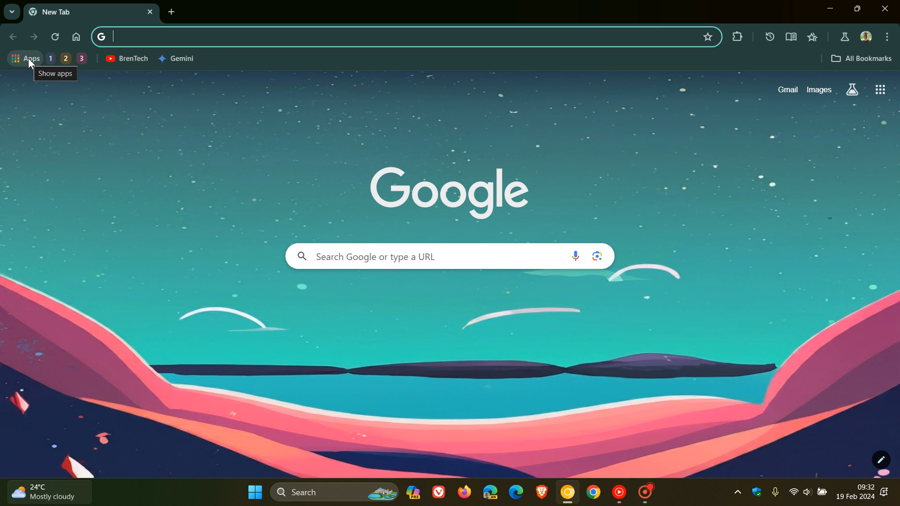
Open chrome://apps from the bookmarks bar's Apps shortcut to list Gmail, Google Drive and YouTube Music
left_click(26, 58)
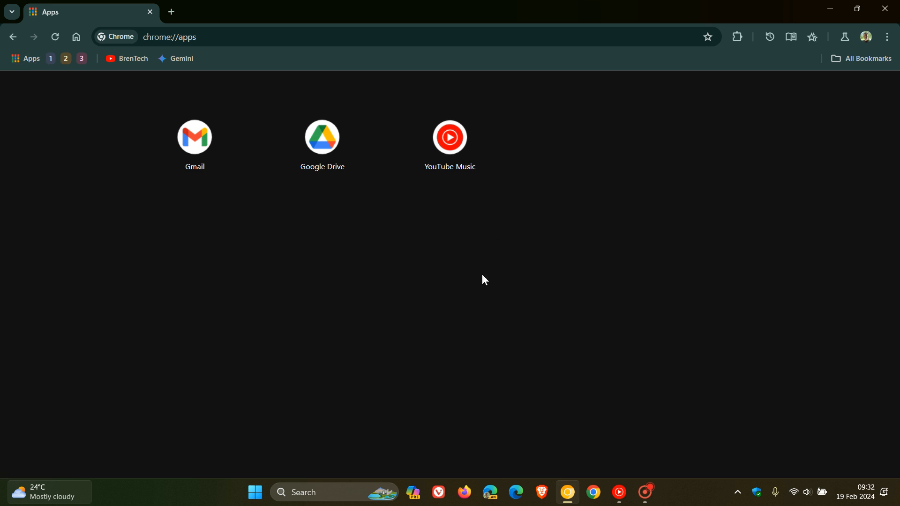
mouse_move(633, 217)
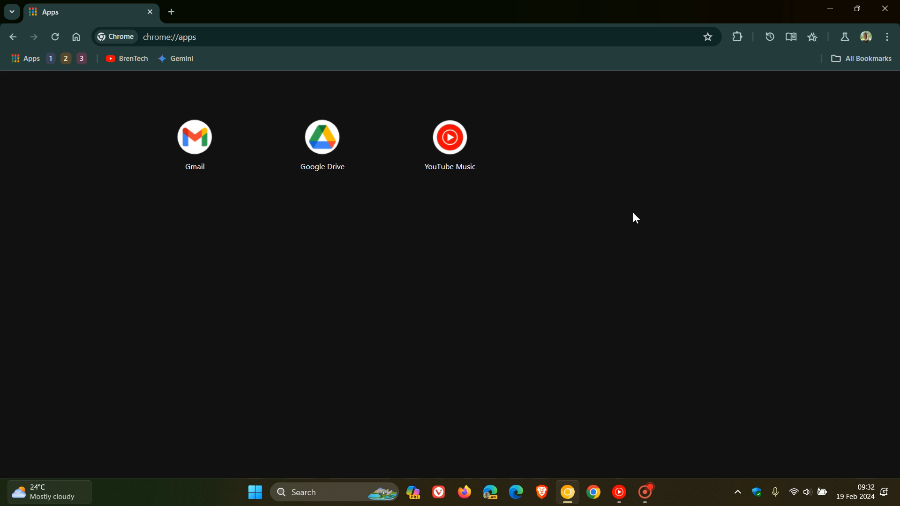
mouse_move(132, 112)
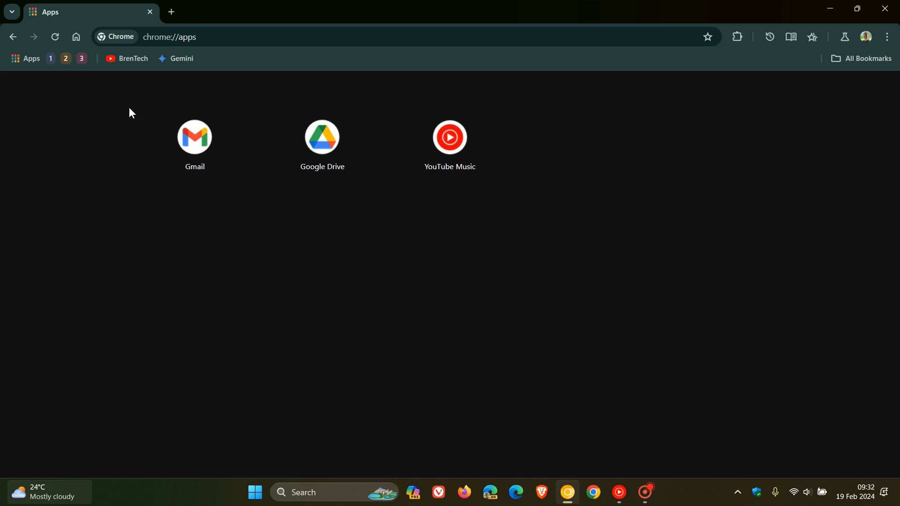
mouse_move(560, 214)
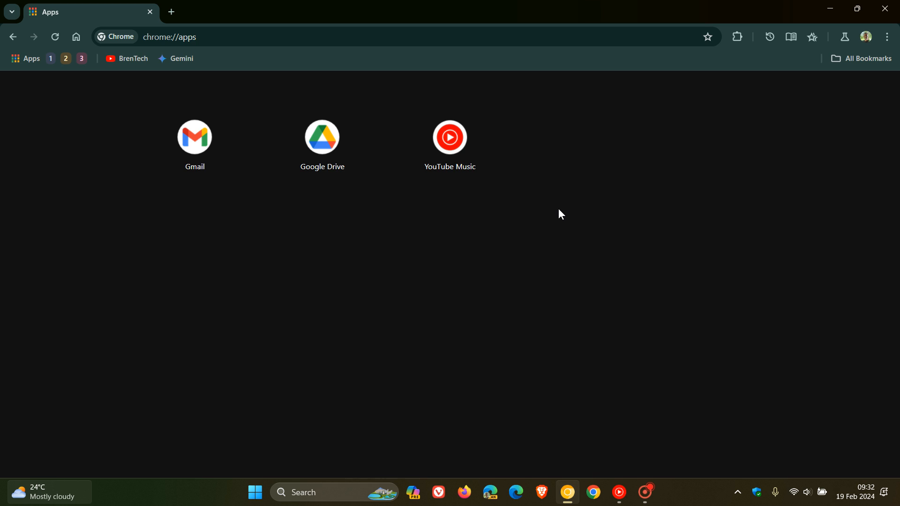
mouse_move(621, 189)
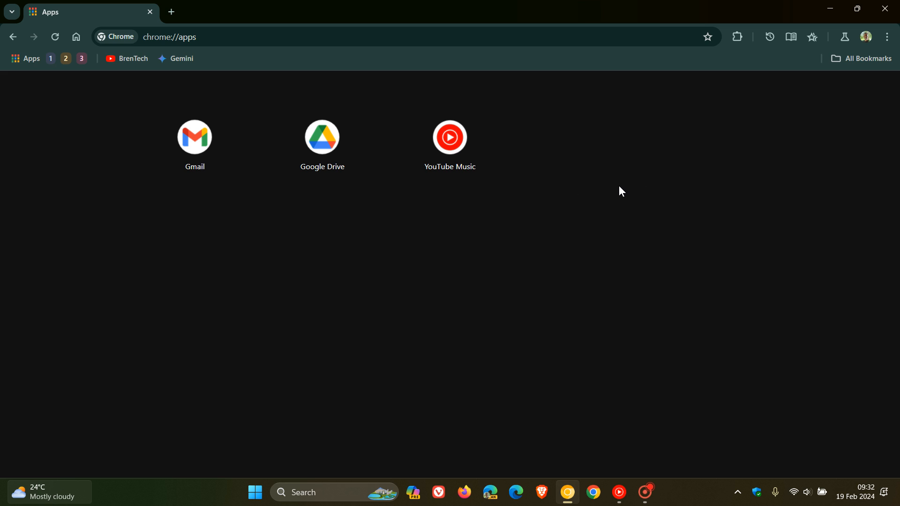
mouse_move(117, 169)
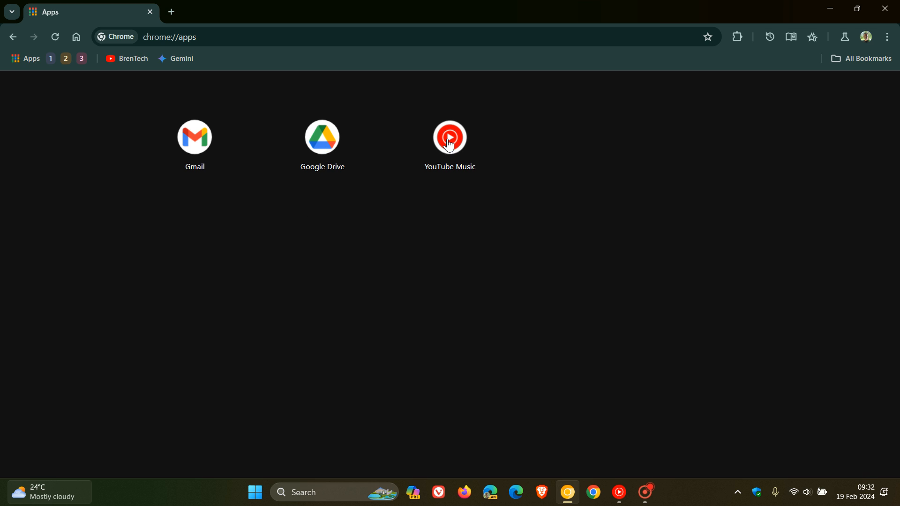
Check the YouTube Music app's options, then launch it in its own app window
right_click(449, 138)
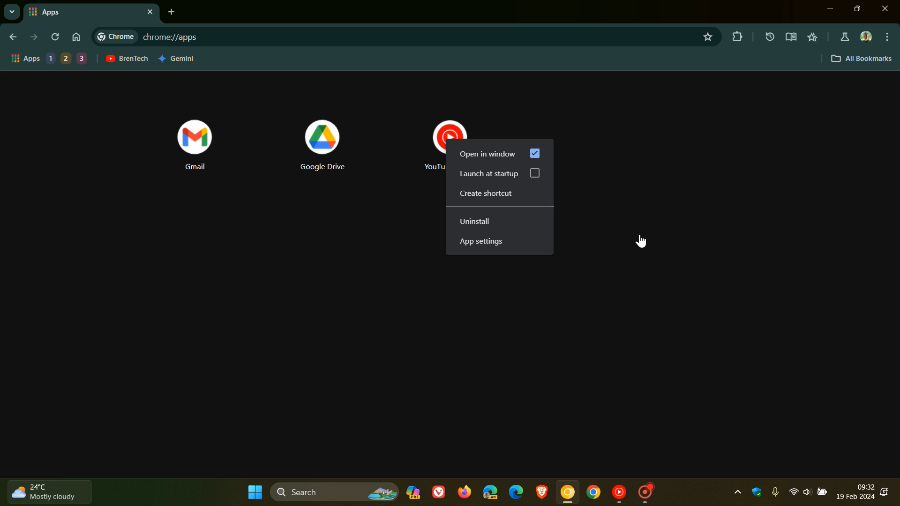
mouse_move(632, 240)
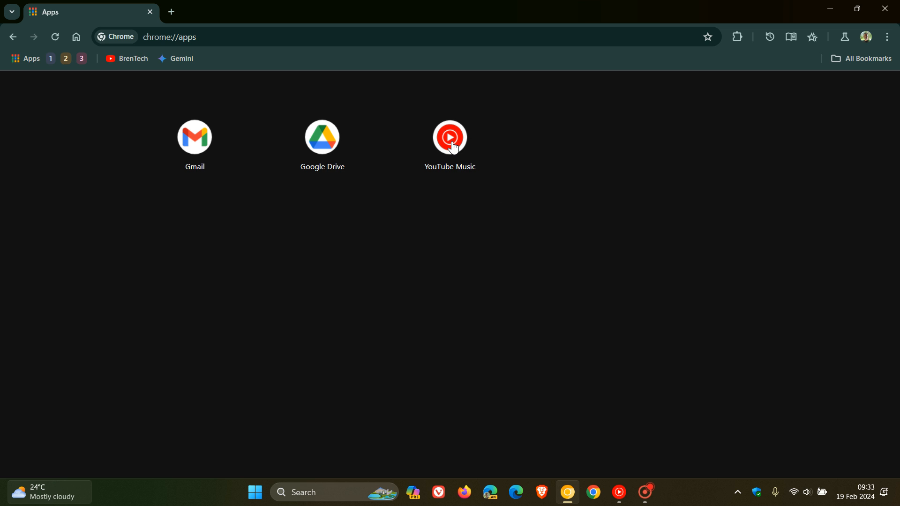
left_click(450, 137)
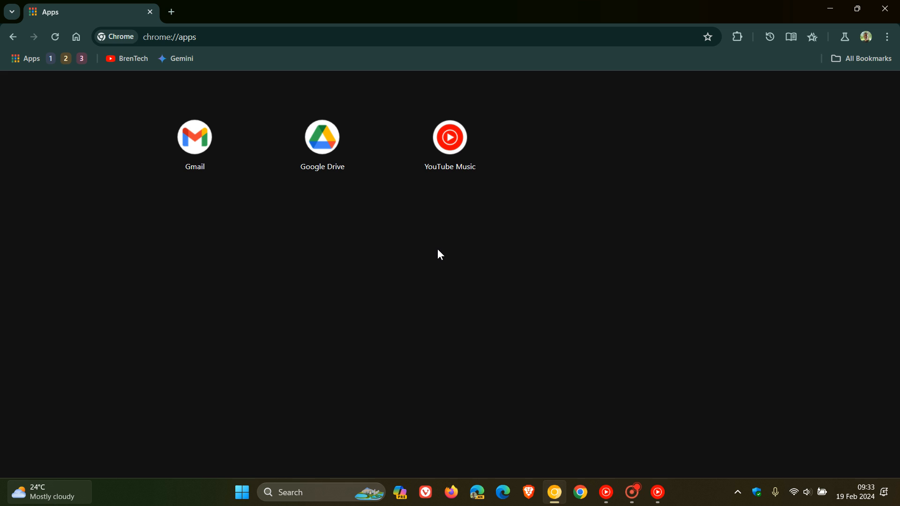
mouse_move(85, 56)
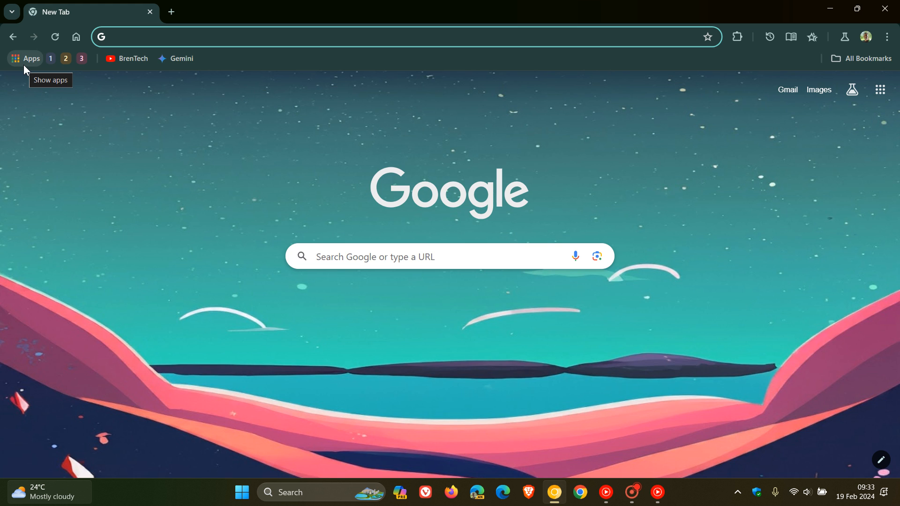
mouse_move(474, 149)
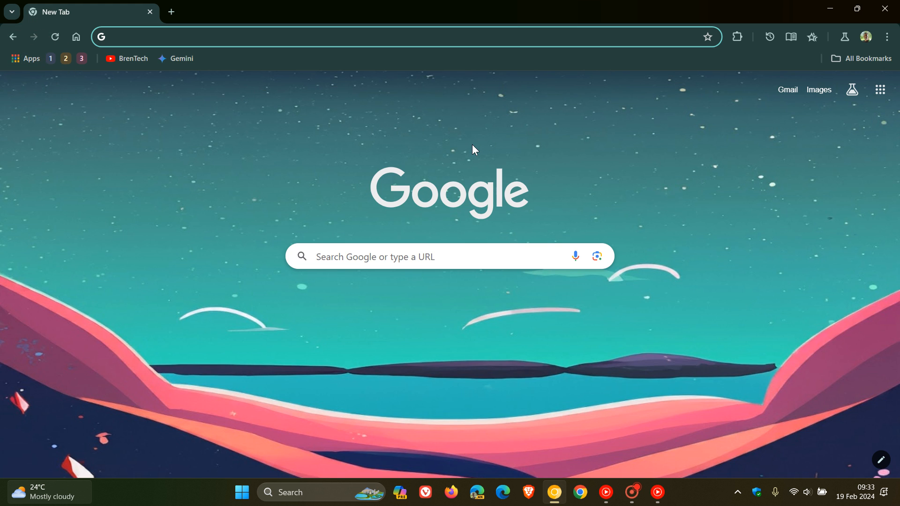
mouse_move(412, 63)
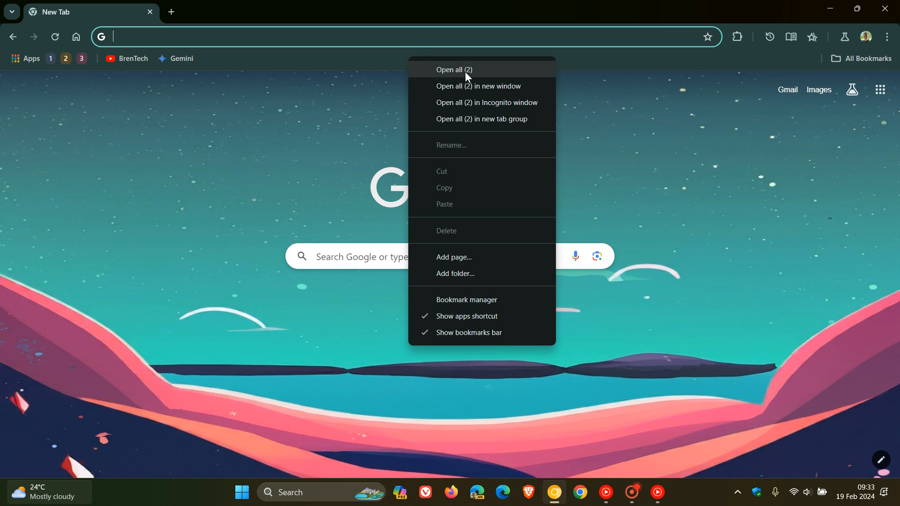
mouse_move(469, 321)
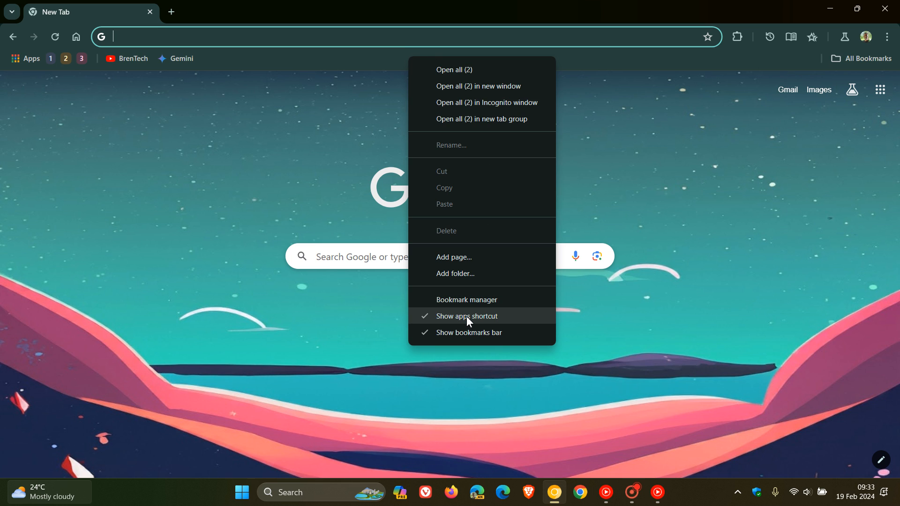
mouse_move(457, 339)
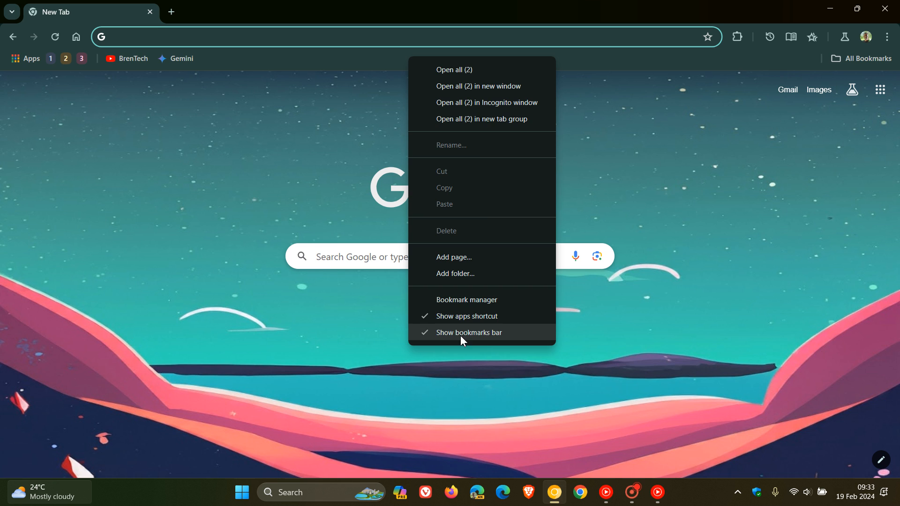
mouse_move(465, 343)
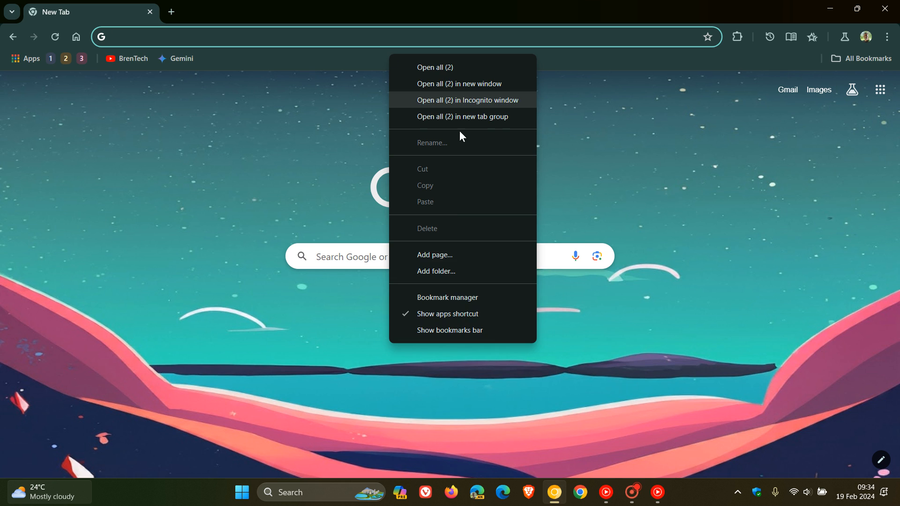
mouse_move(445, 336)
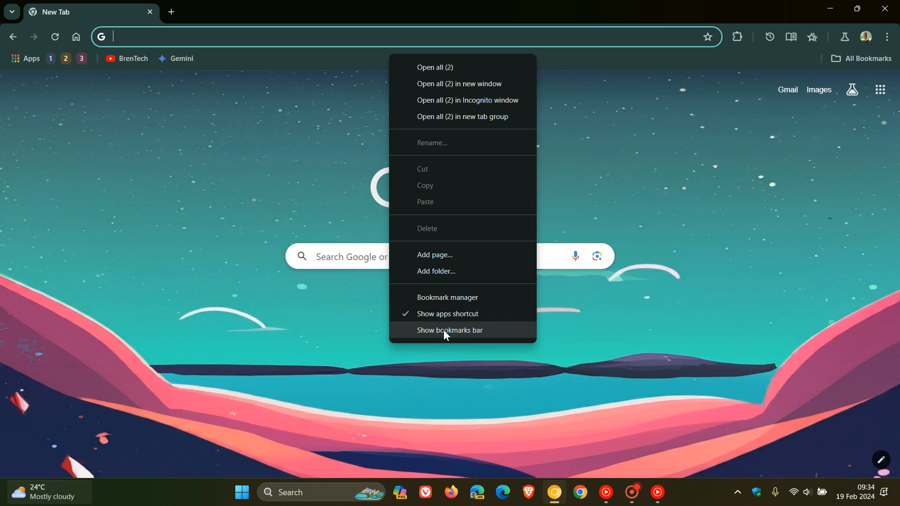
Keep 'Show bookmarks bar' ticked and untick 'Show apps shortcut', leaving the folders, BrenTech and Gemini
left_click(449, 329)
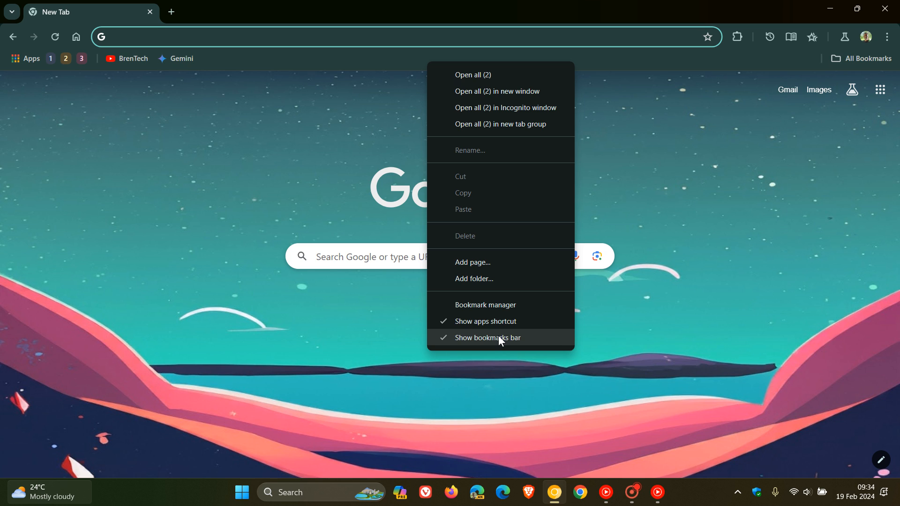
mouse_move(490, 326)
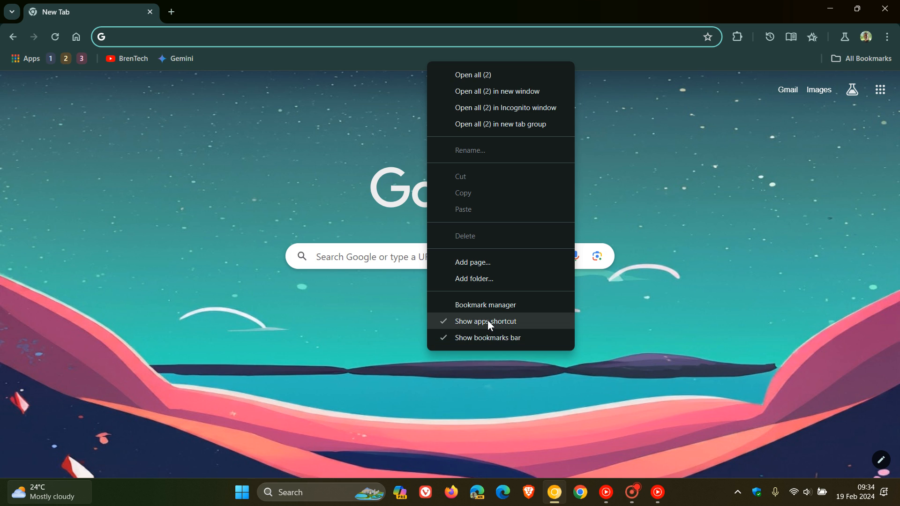
mouse_move(483, 325)
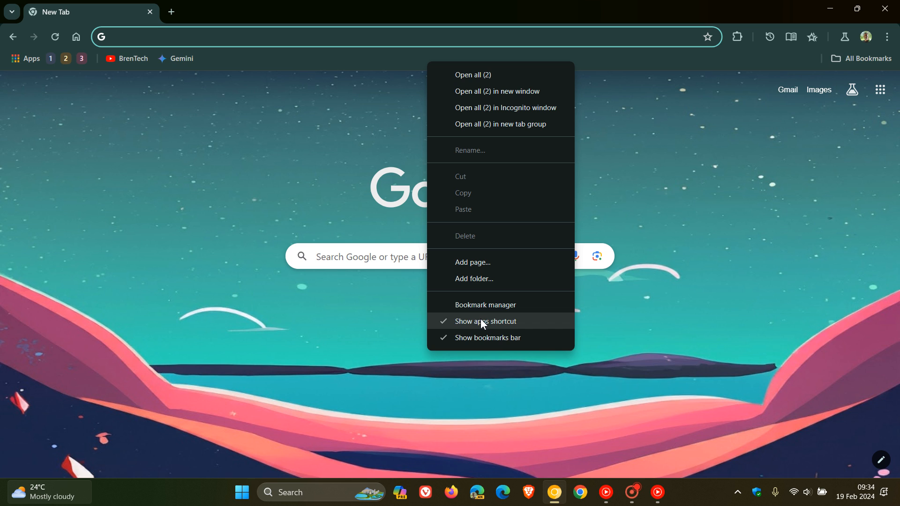
mouse_move(478, 327)
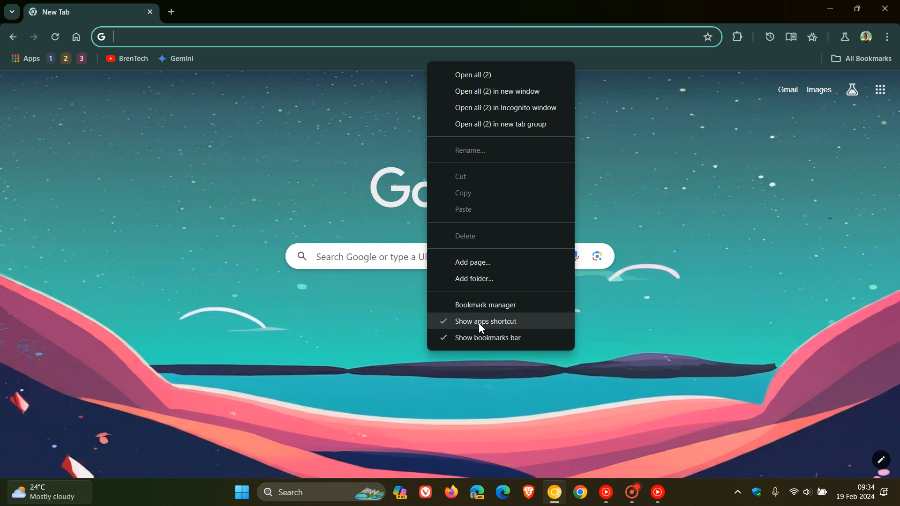
left_click(485, 321)
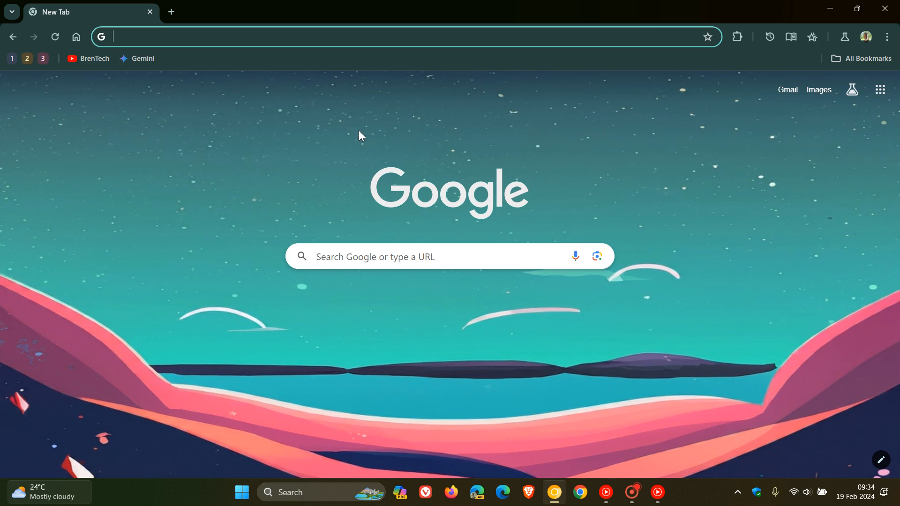
Tick 'Show apps shortcut' in the bookmarks bar menu so Apps appears before the folders
right_click(27, 58)
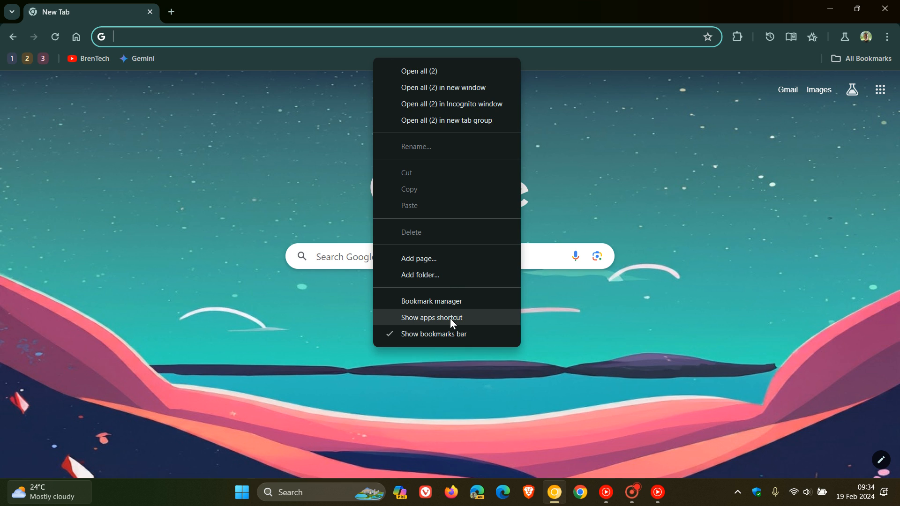
left_click(431, 318)
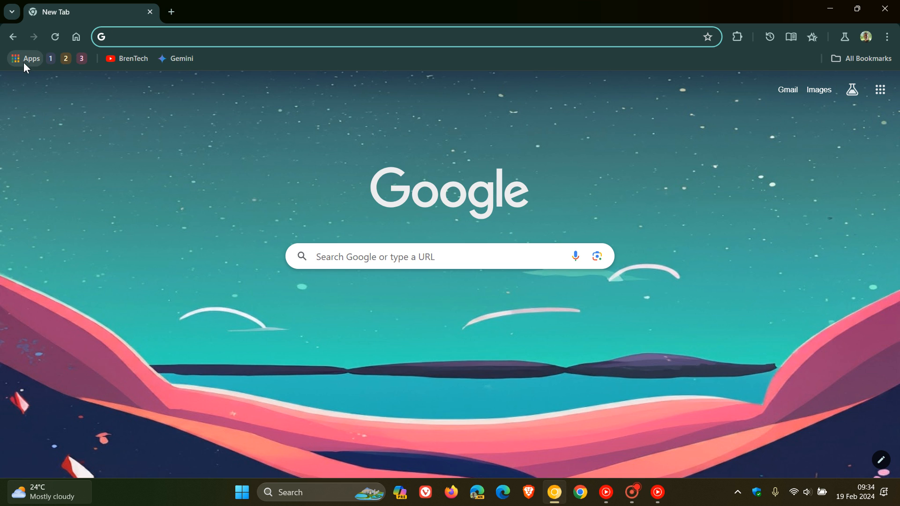
mouse_move(29, 60)
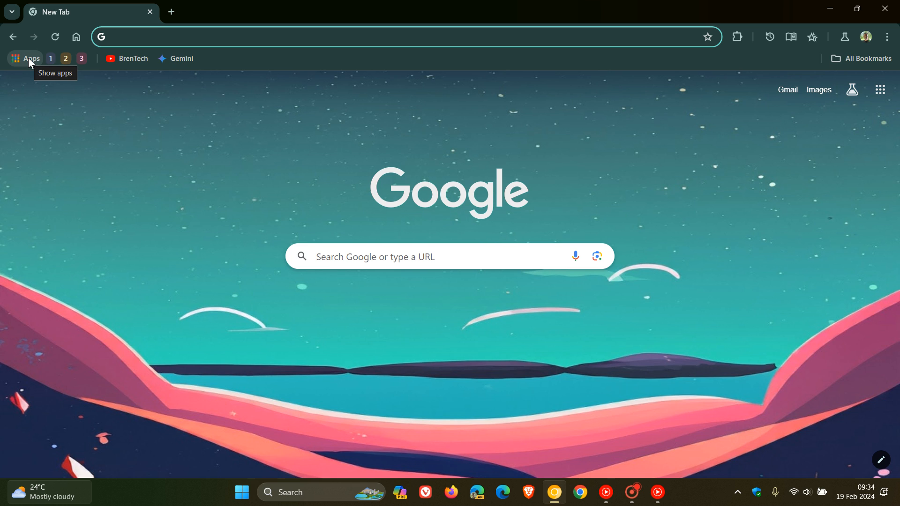
With tab groups 1 and 3 open, reopen chrome://apps from the Apps shortcut
left_click(25, 58)
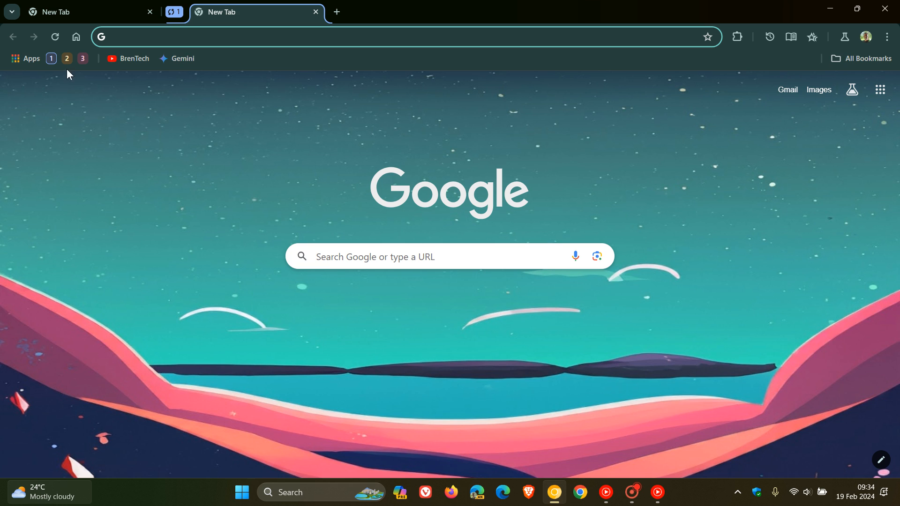
mouse_move(186, 180)
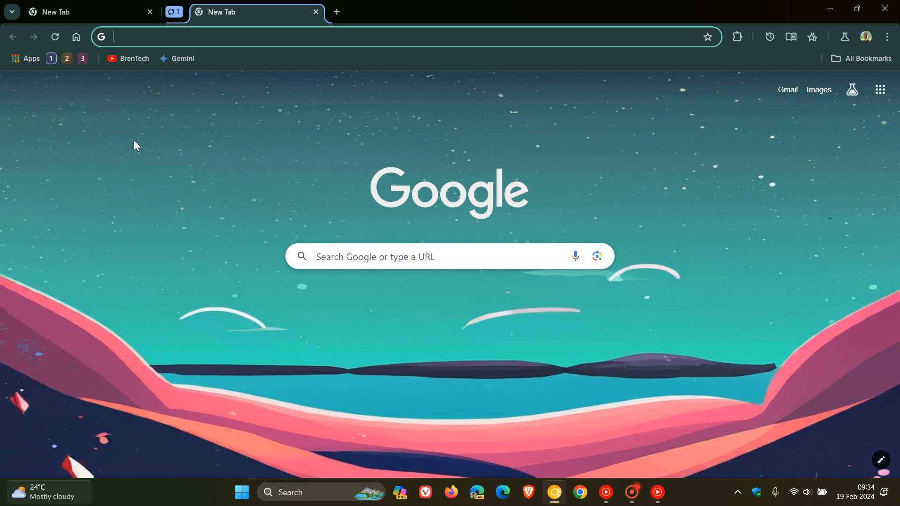
mouse_move(68, 69)
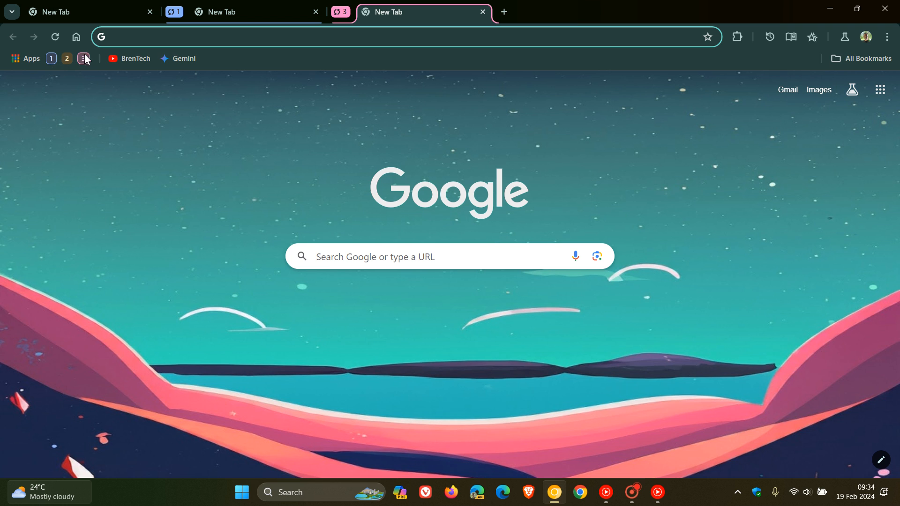
mouse_move(526, 149)
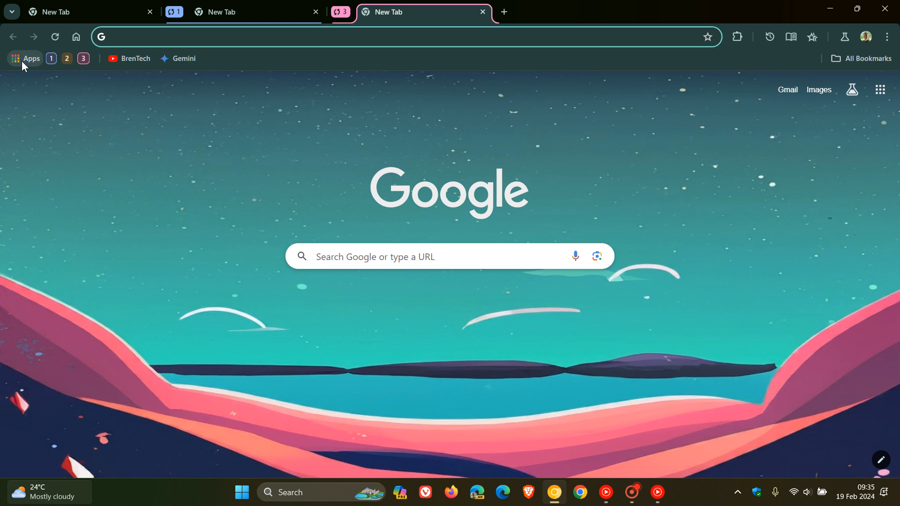
left_click(25, 58)
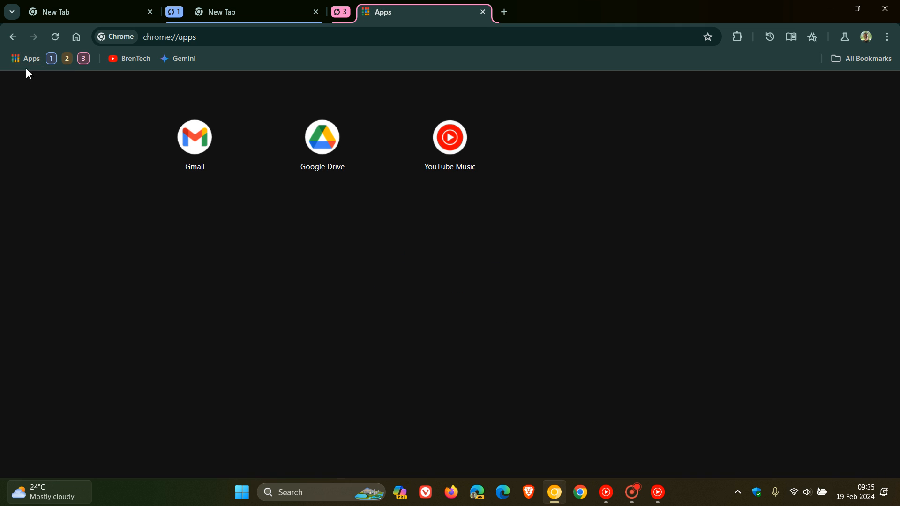